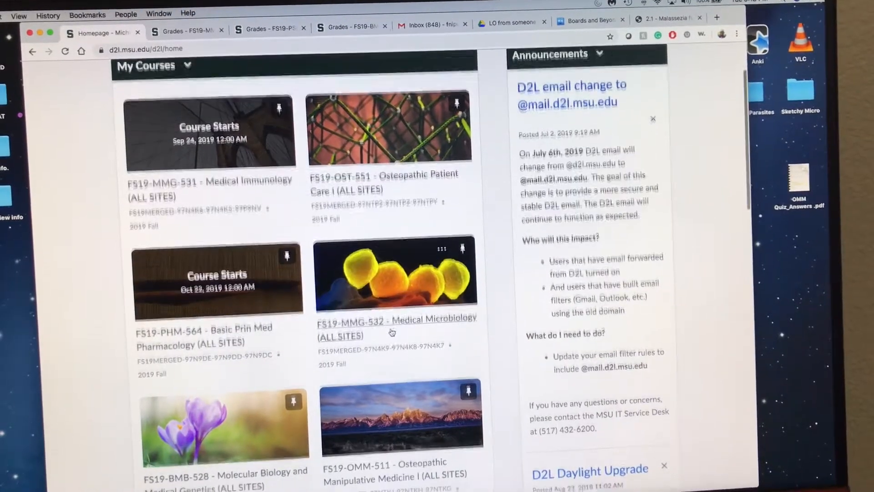
Step: Scroll through the Medical Microbiology grade list, then switch to the Prin Cell Bio Pathophysiology grades tab
{"action": "scroll", "scroll_direction": "down", "scroll_amount": 3}
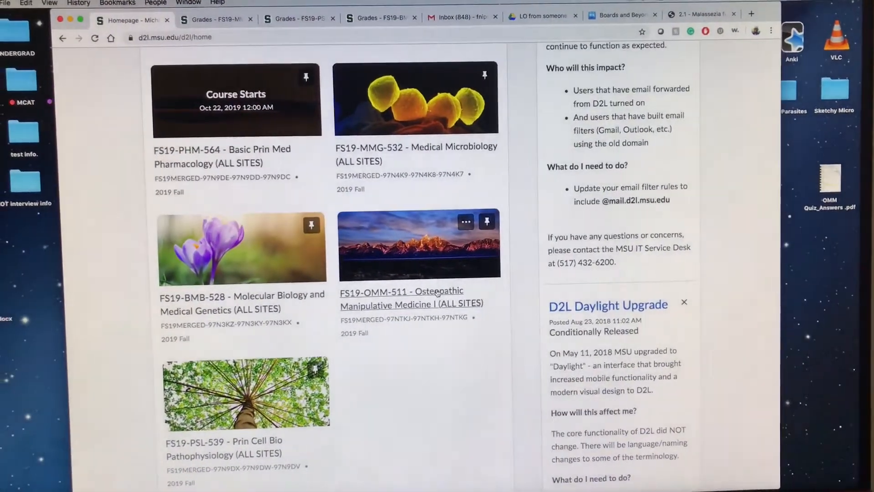
{"action": "scroll", "scroll_direction": "down", "scroll_amount": 3}
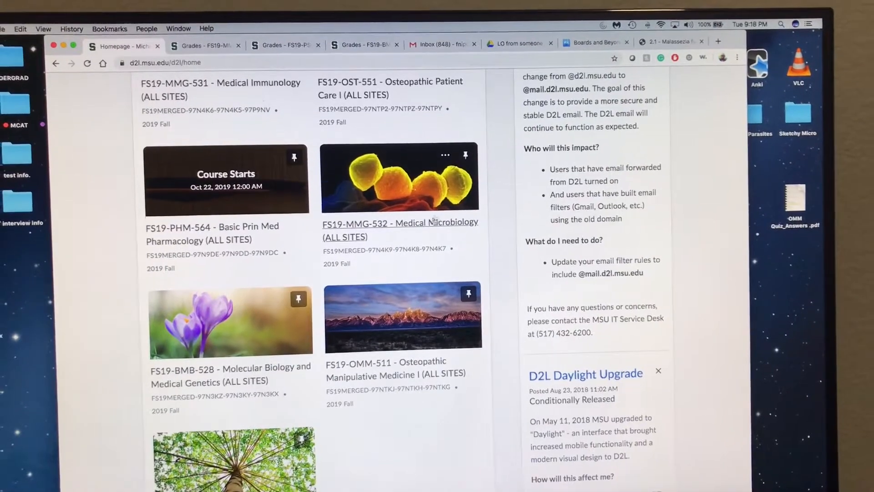
{"action": "scroll", "scroll_direction": "down", "scroll_amount": 3}
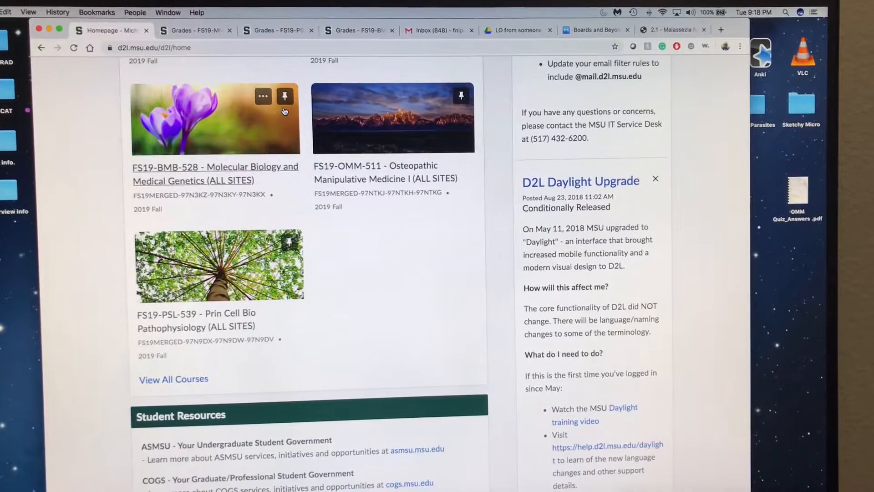
{"action": "scroll", "scroll_direction": "up", "scroll_amount": 3}
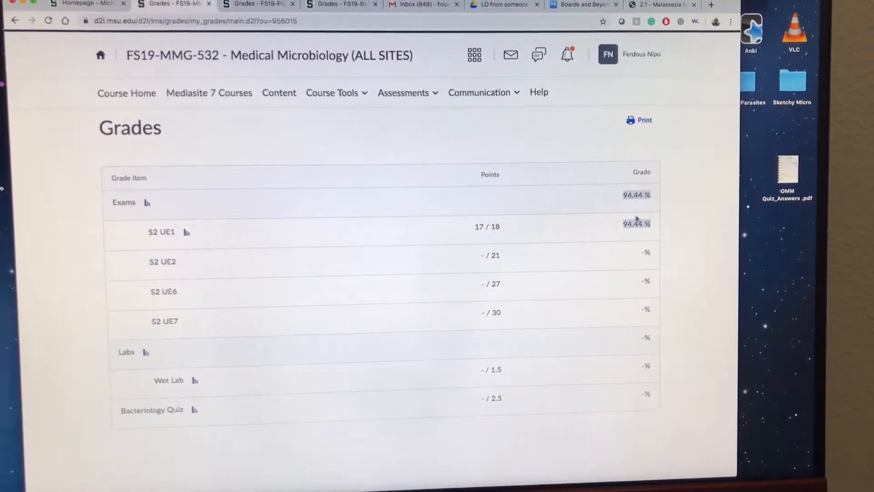
{"action": "left_click", "coordinate": [259, 4]}
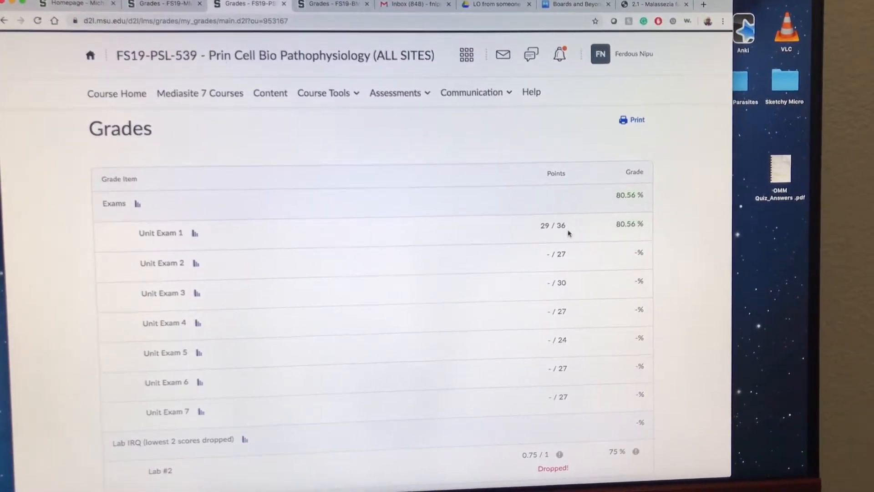
{"action": "left_click", "coordinate": [332, 5]}
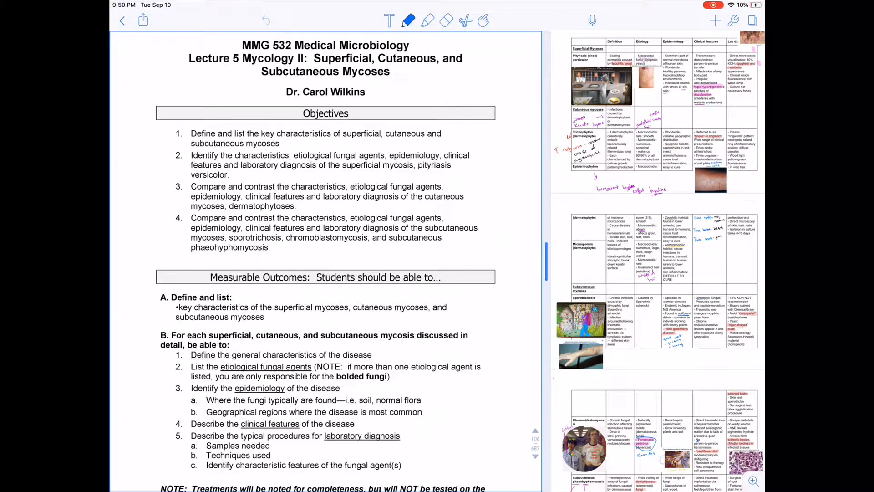
Step: Scroll the course pack down through the lecture's fungal infection classification table
{"action": "scroll", "scroll_direction": "down", "scroll_amount": 3}
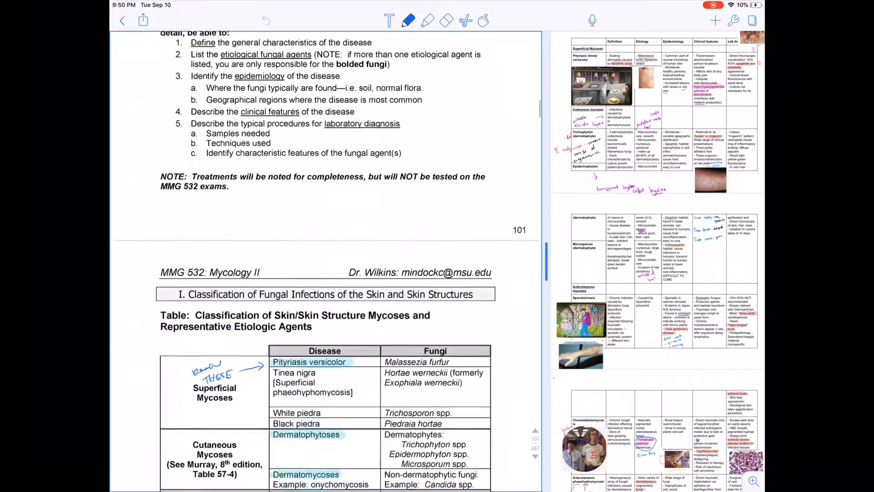
{"action": "scroll", "scroll_direction": "down", "scroll_amount": 3}
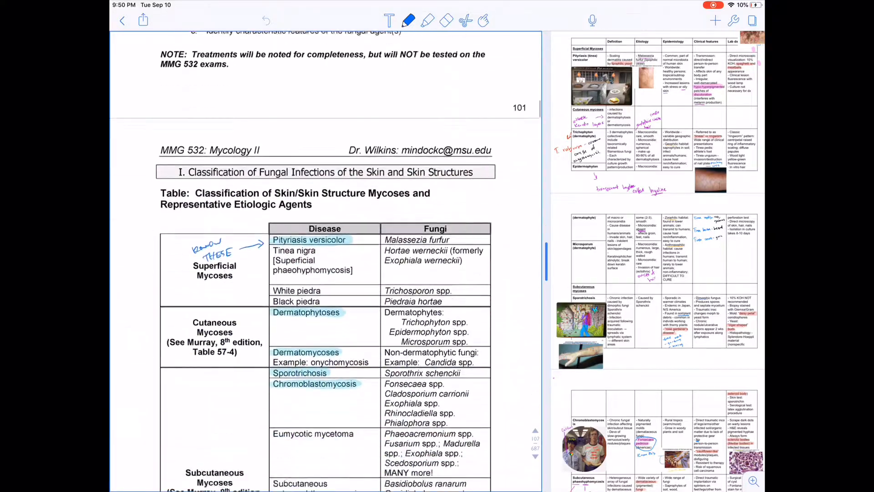
{"action": "scroll", "scroll_direction": "down", "scroll_amount": 3}
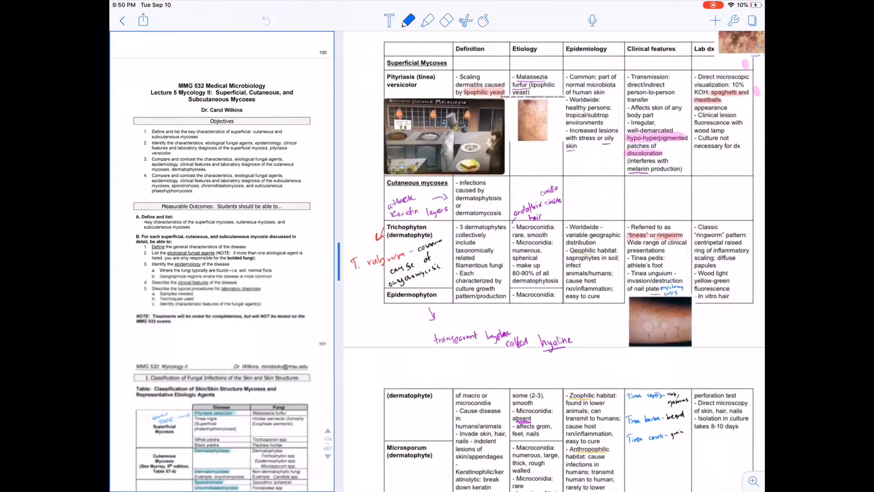
{"action": "scroll", "scroll_direction": "down", "scroll_amount": 3}
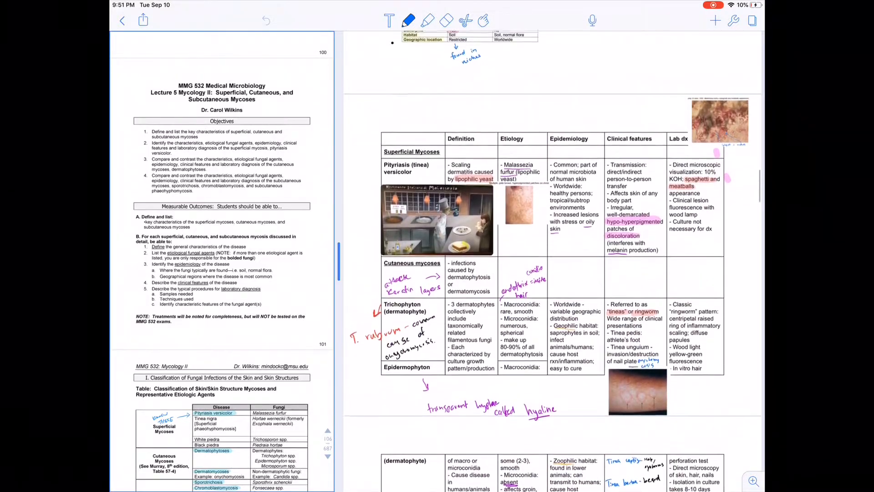
{"action": "scroll", "scroll_direction": "down", "scroll_amount": 3}
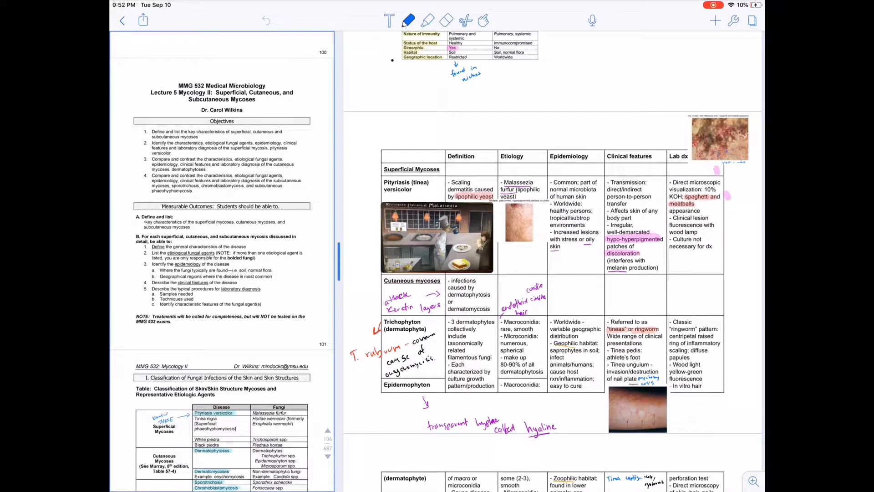
{"action": "scroll", "scroll_direction": "down", "scroll_amount": 3}
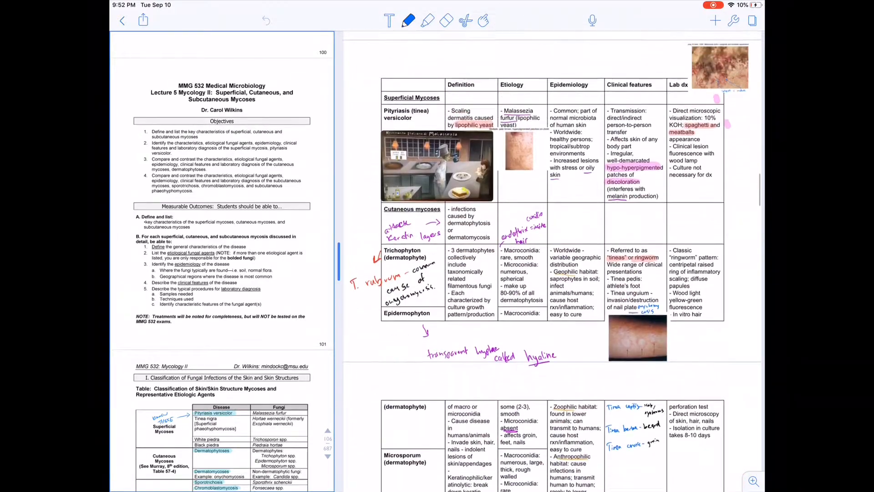
{"action": "scroll", "scroll_direction": "down", "scroll_amount": 3}
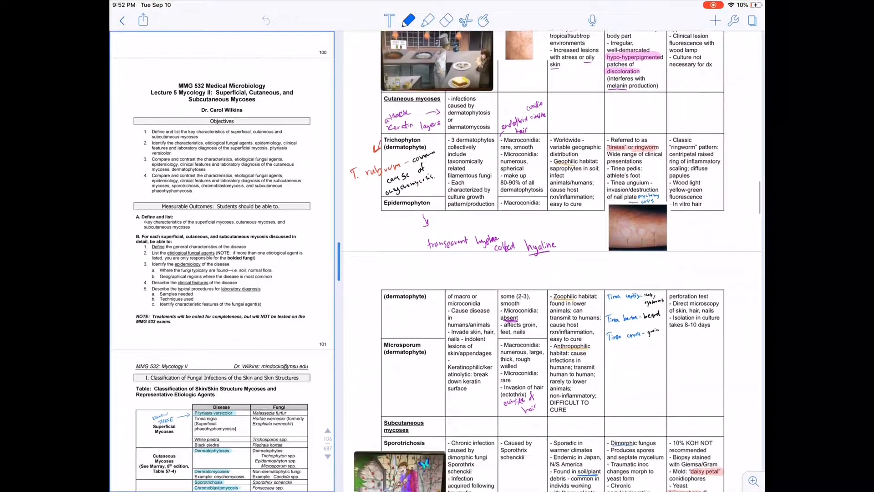
{"action": "scroll", "scroll_direction": "down", "scroll_amount": 3}
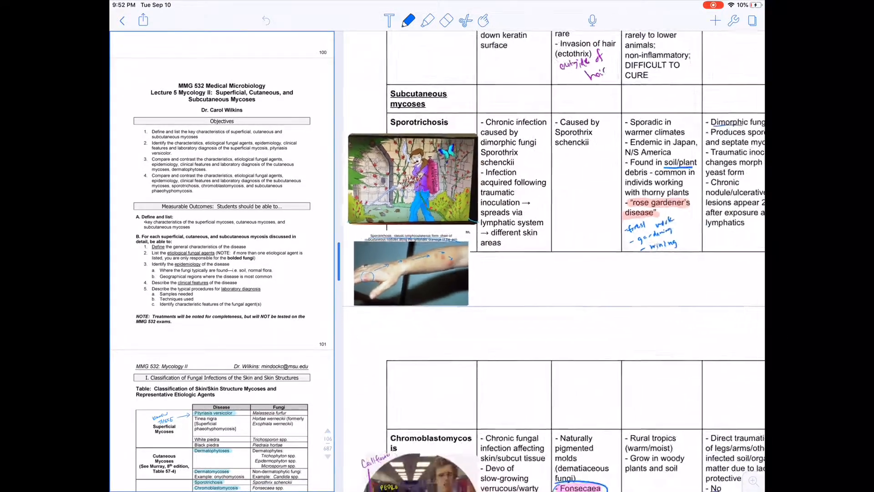
{"action": "scroll", "scroll_direction": "down", "scroll_amount": 3}
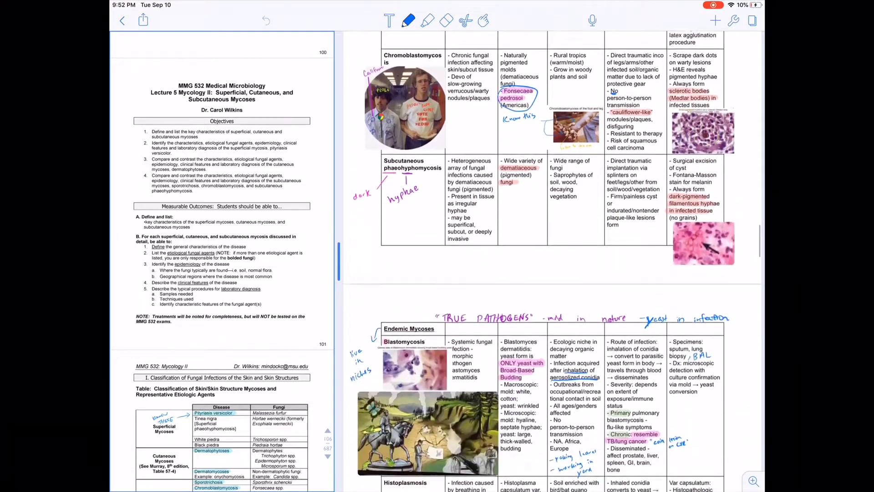
{"action": "scroll", "scroll_direction": "down", "scroll_amount": 3}
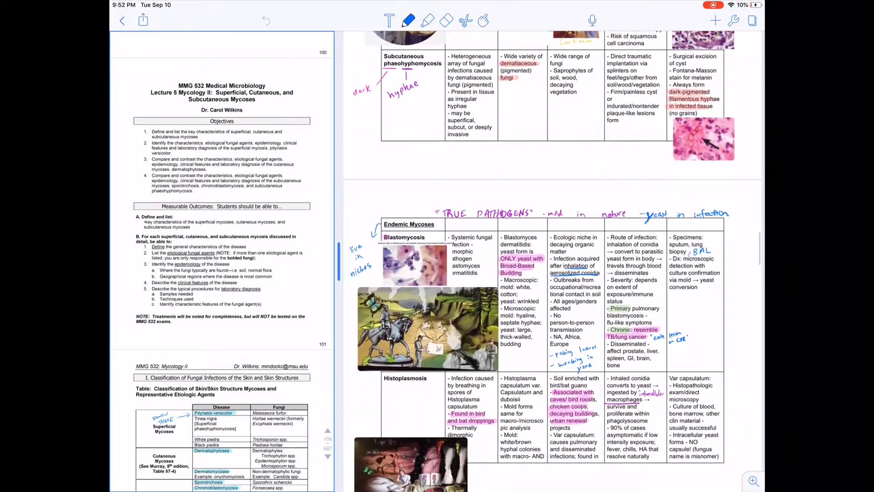